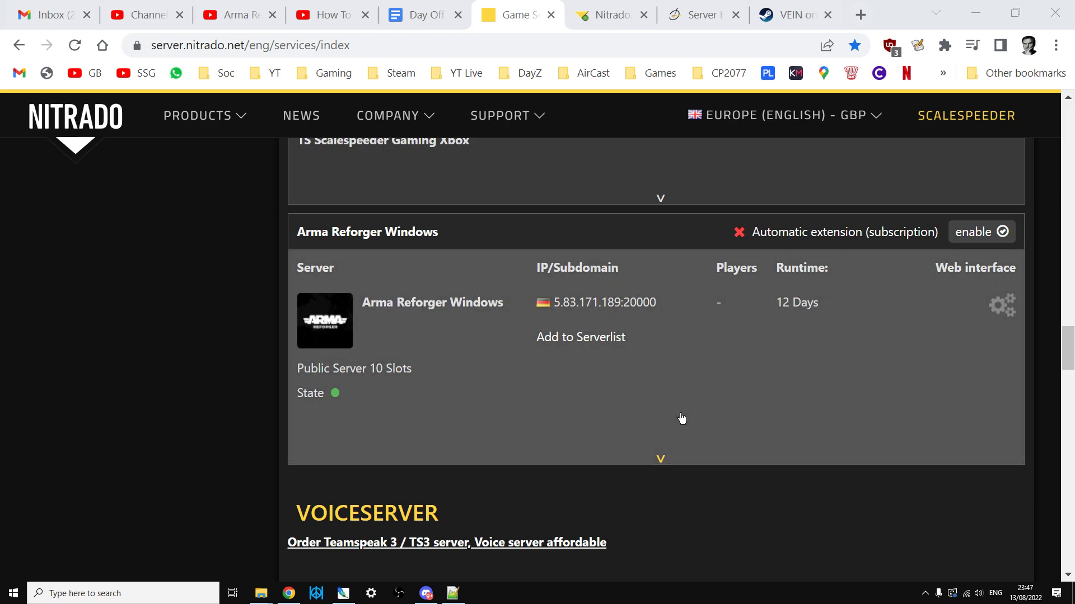
mouse_move(422, 378)
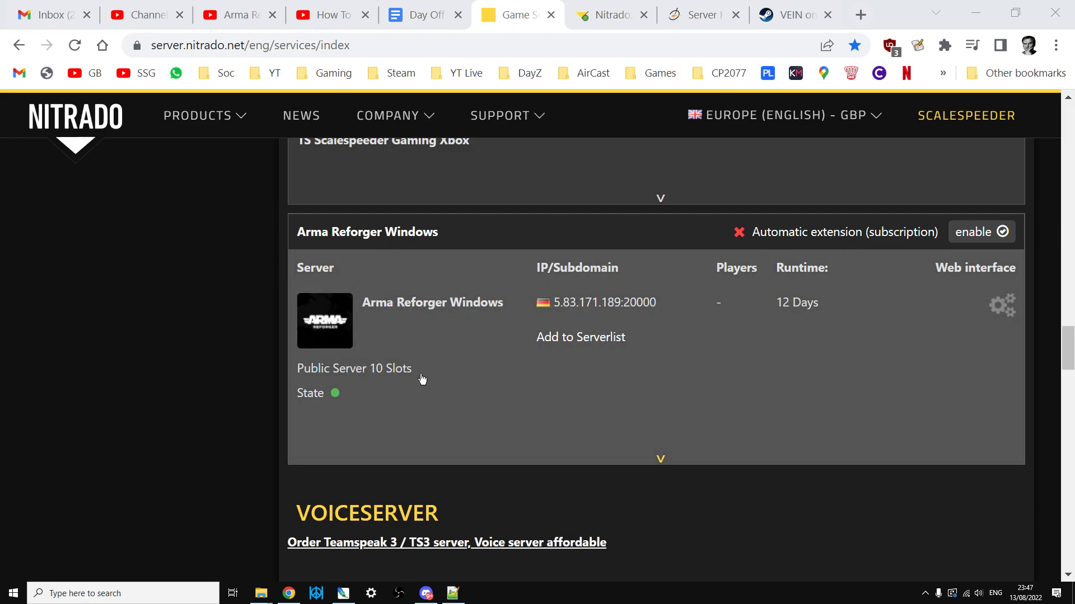
mouse_move(1001, 306)
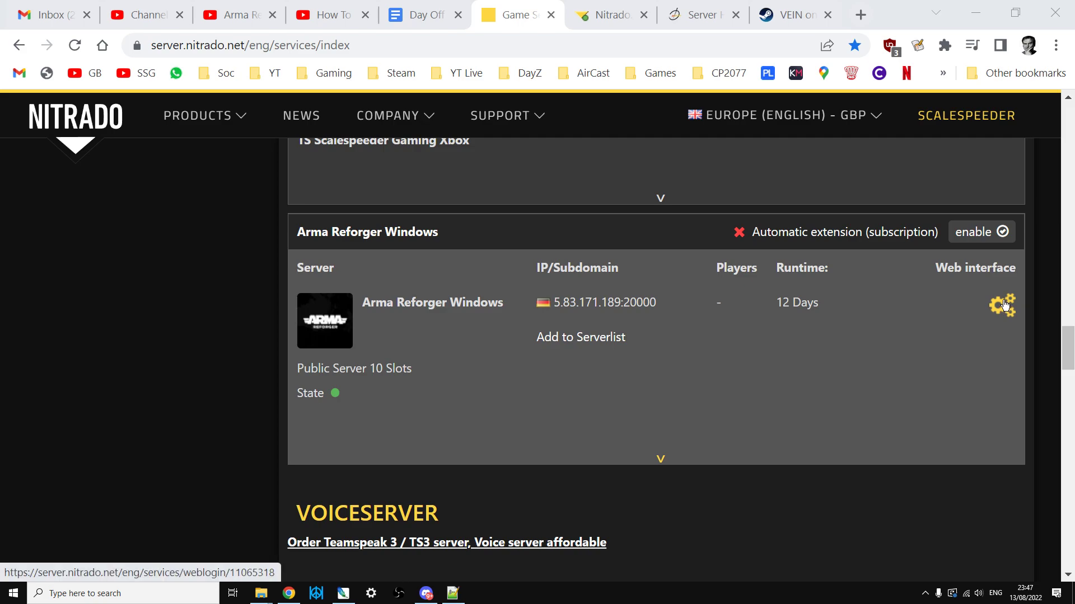
Step: Open the Arma Reforger server's config.json and find the PLATFORM_PC and PLATFORM_XBL entries
left_click(1001, 305)
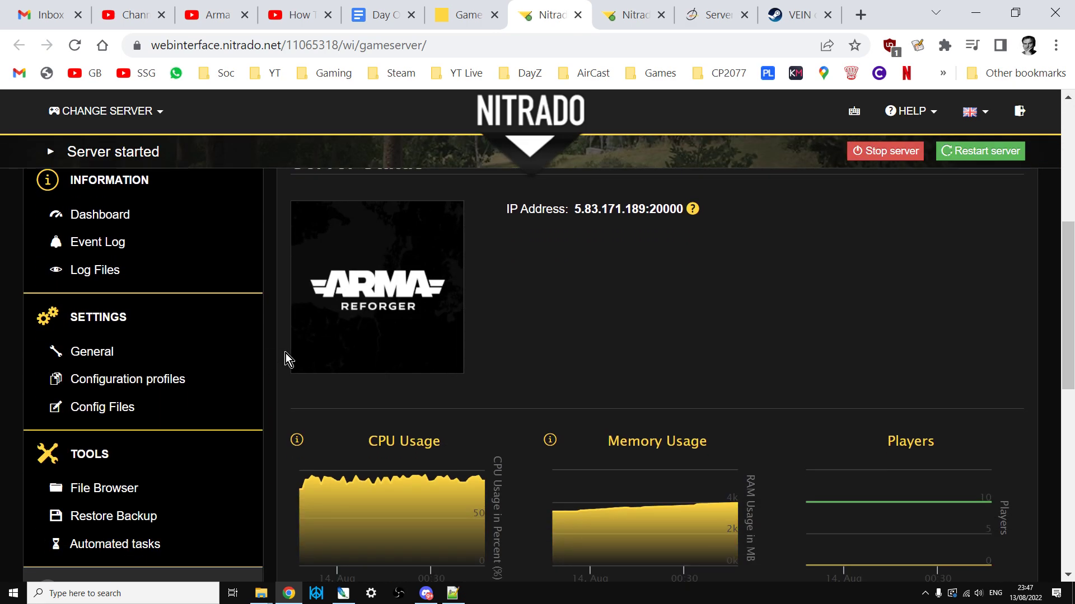
mouse_move(102, 407)
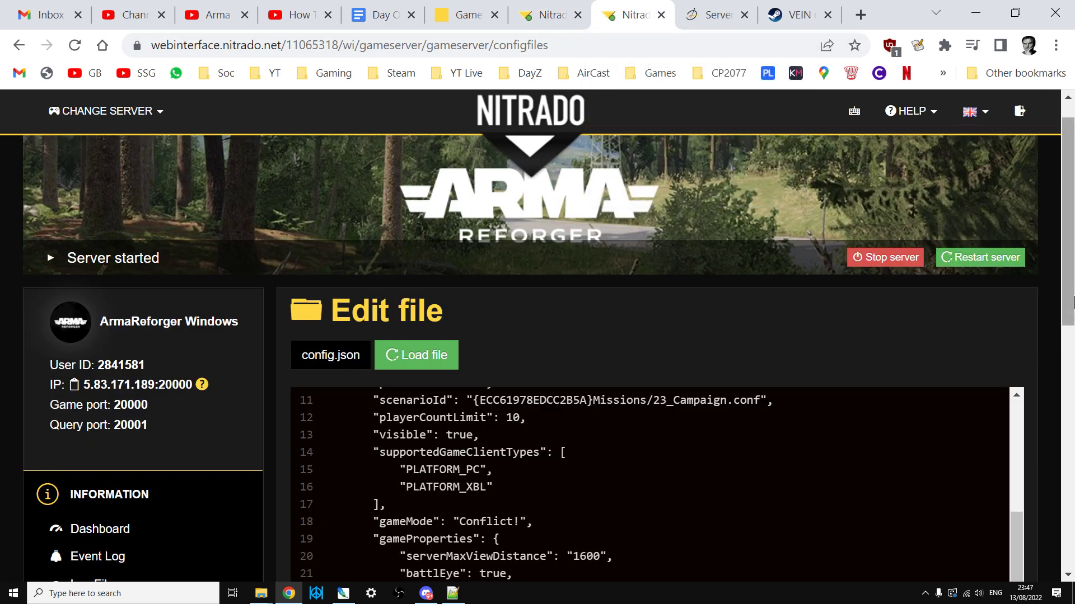
scroll("up", 3)
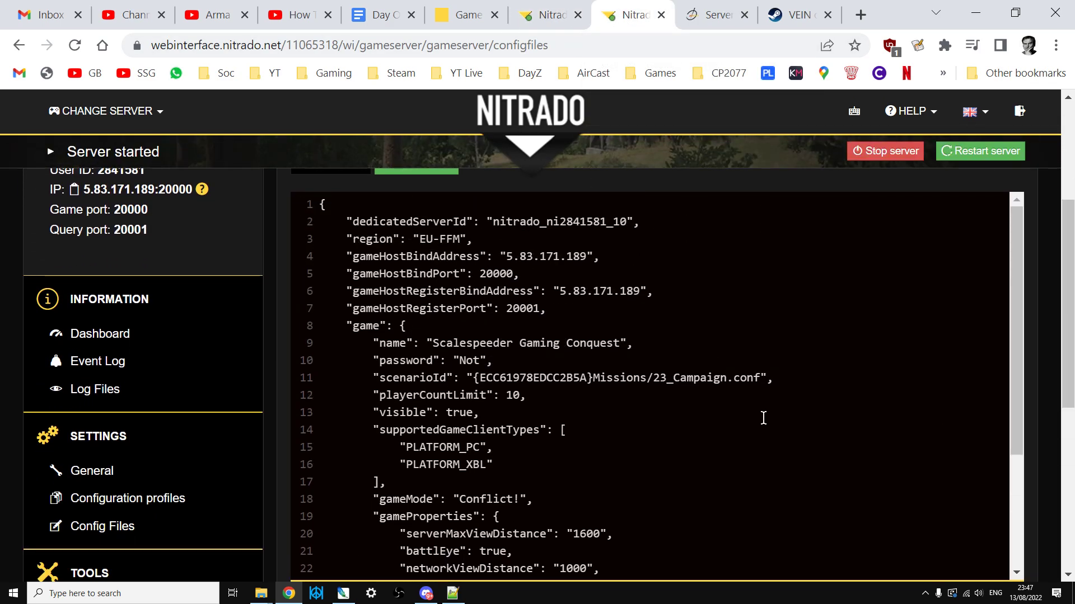
mouse_move(725, 323)
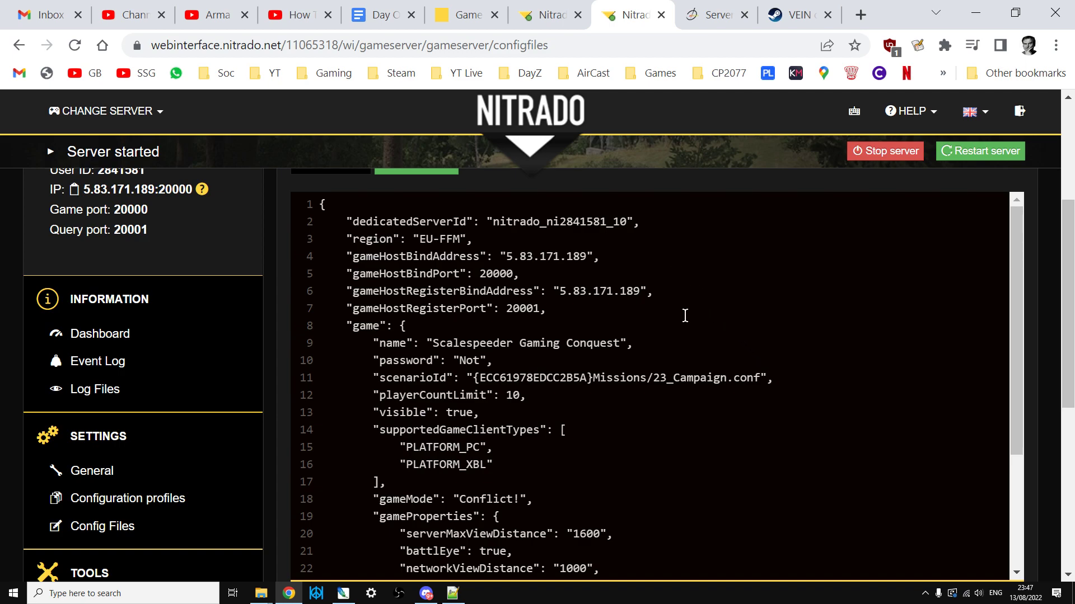
scroll("down", 3)
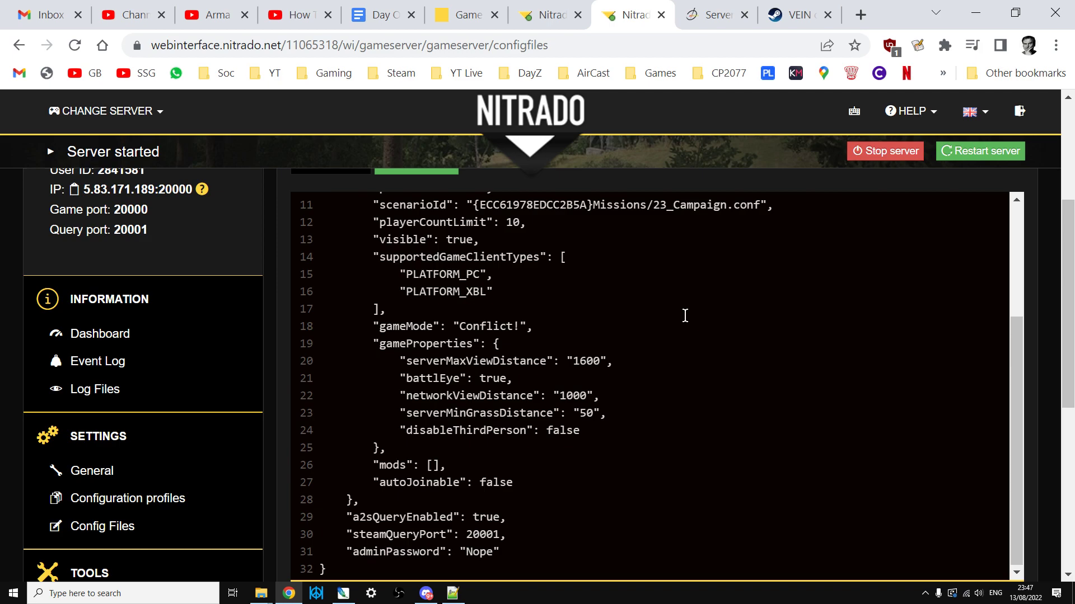
scroll("down", 3)
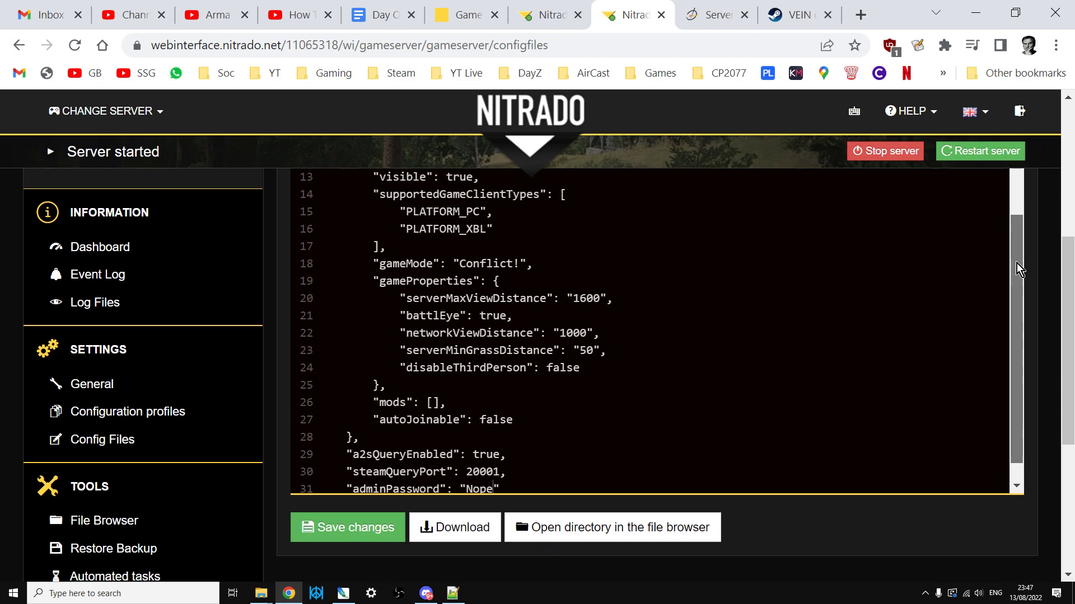
scroll("up", 3)
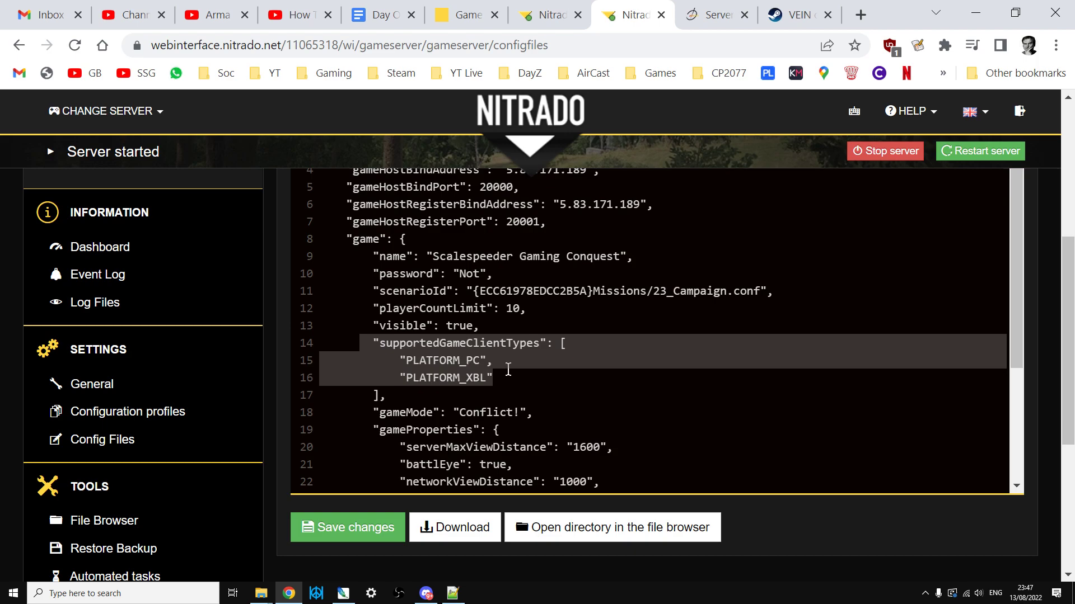
mouse_move(469, 391)
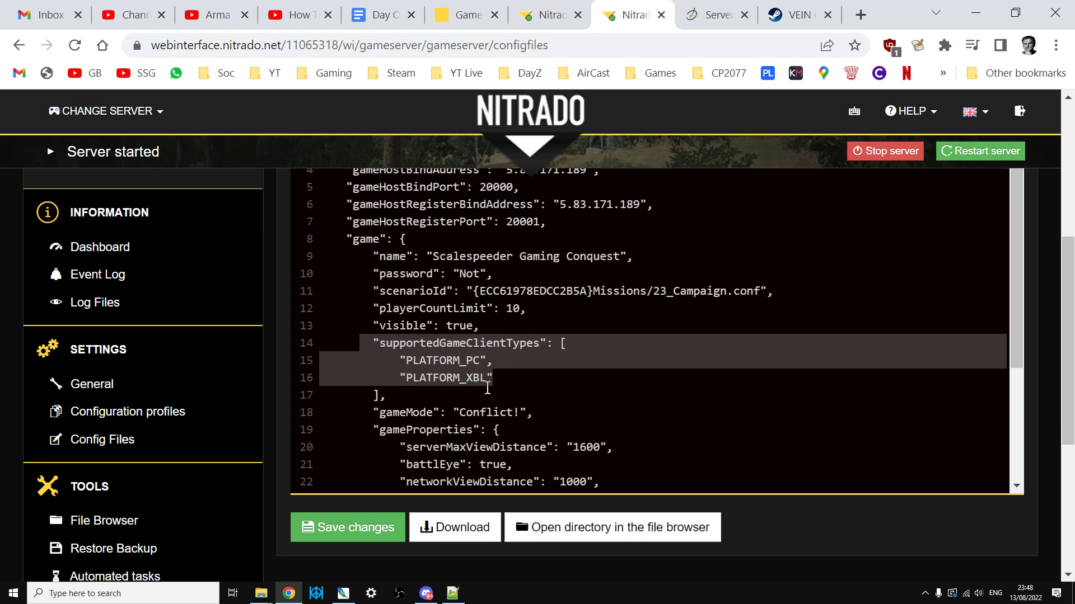
mouse_move(662, 213)
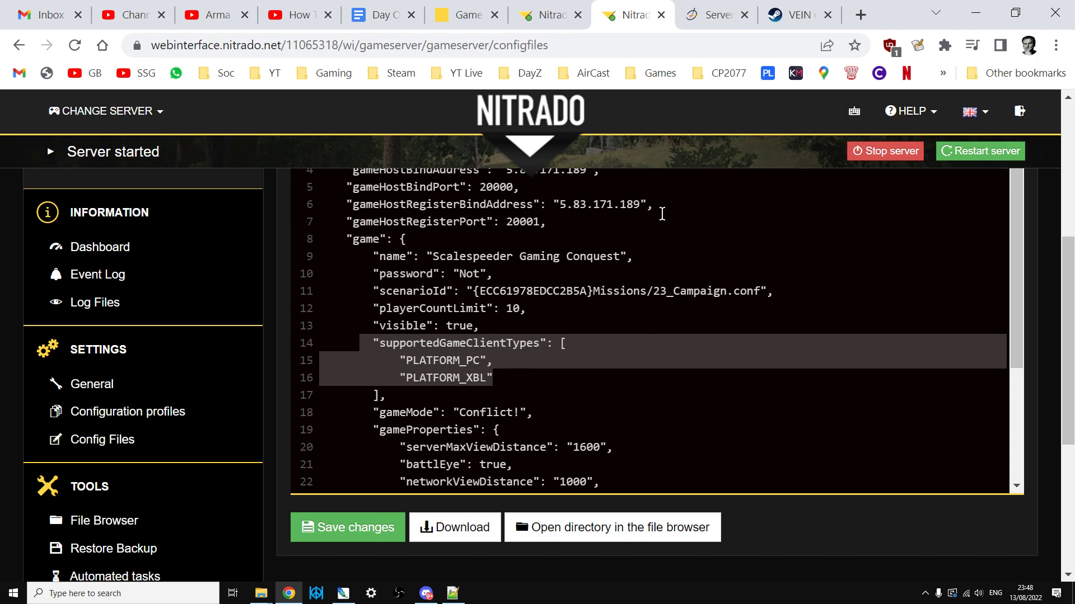
mouse_move(713, 14)
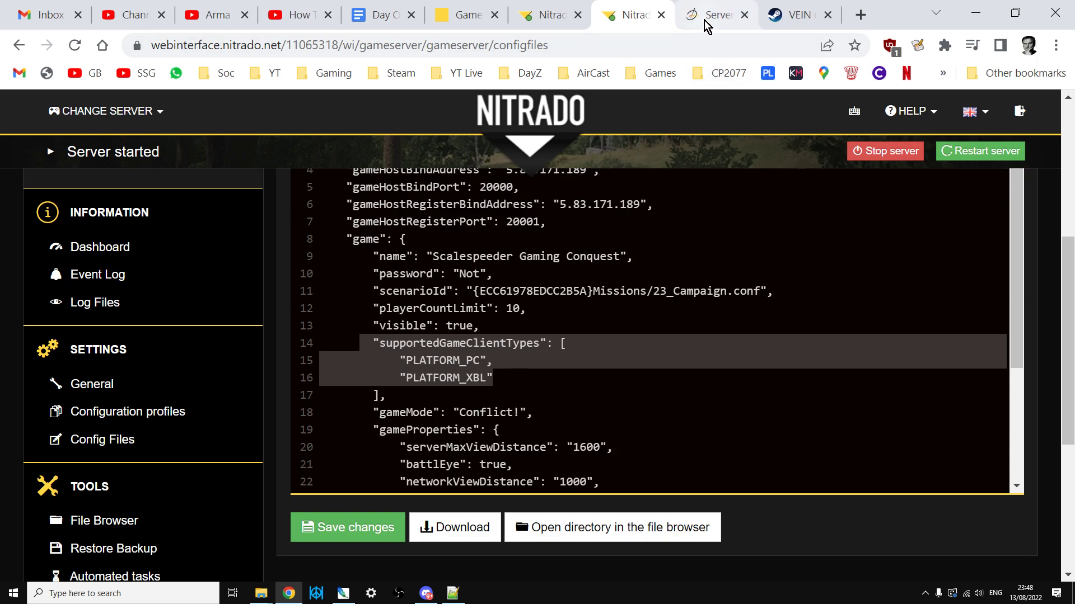
Step: Read the wiki's supportedGameClientTypes table, which says servers cannot be Xbox-only
left_click(715, 15)
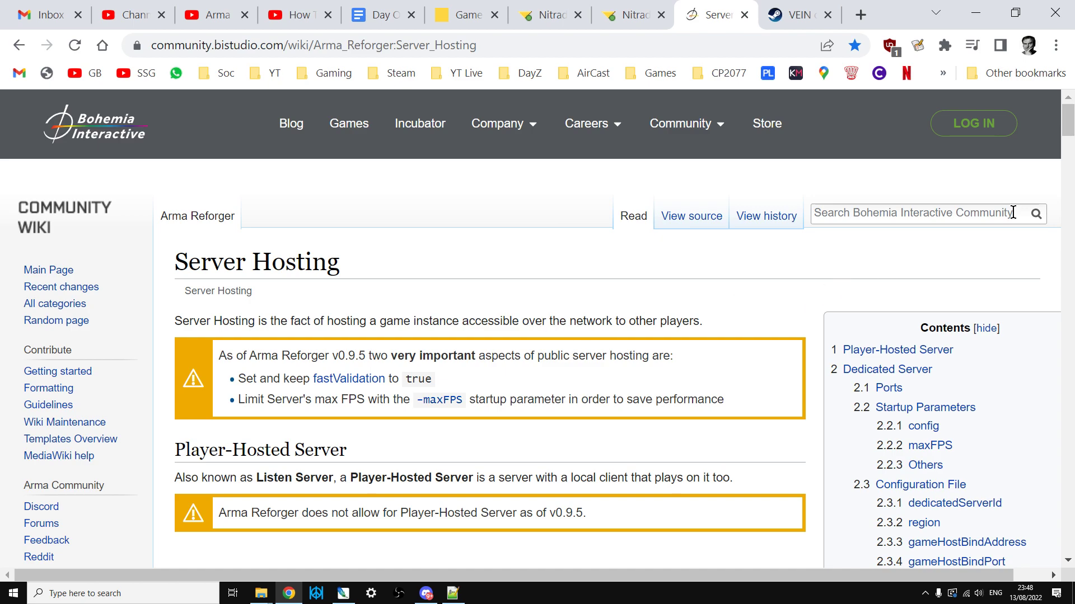
mouse_move(1066, 127)
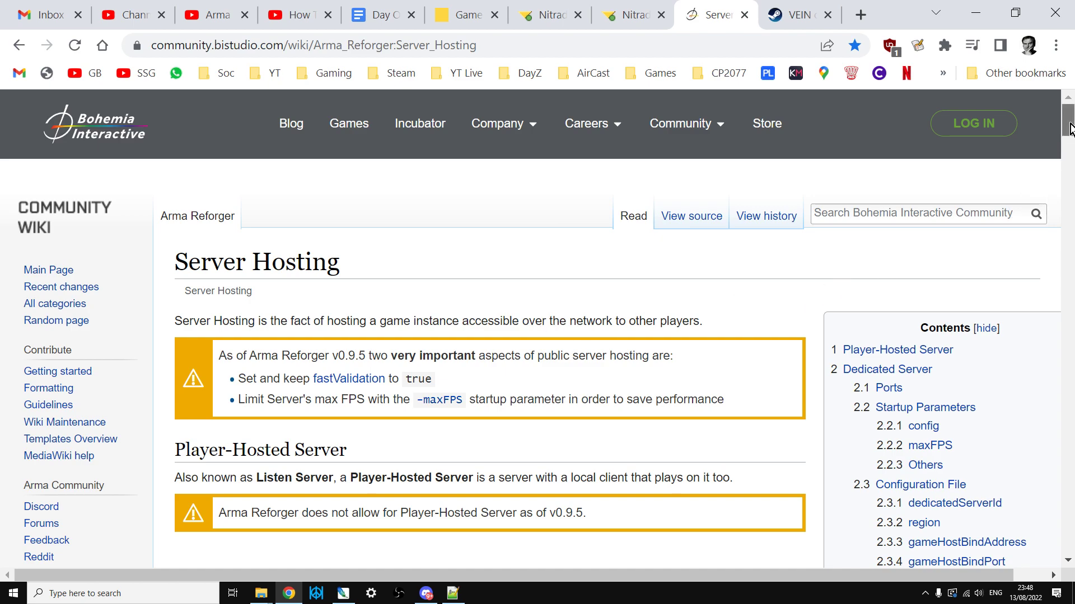
scroll("down", 3)
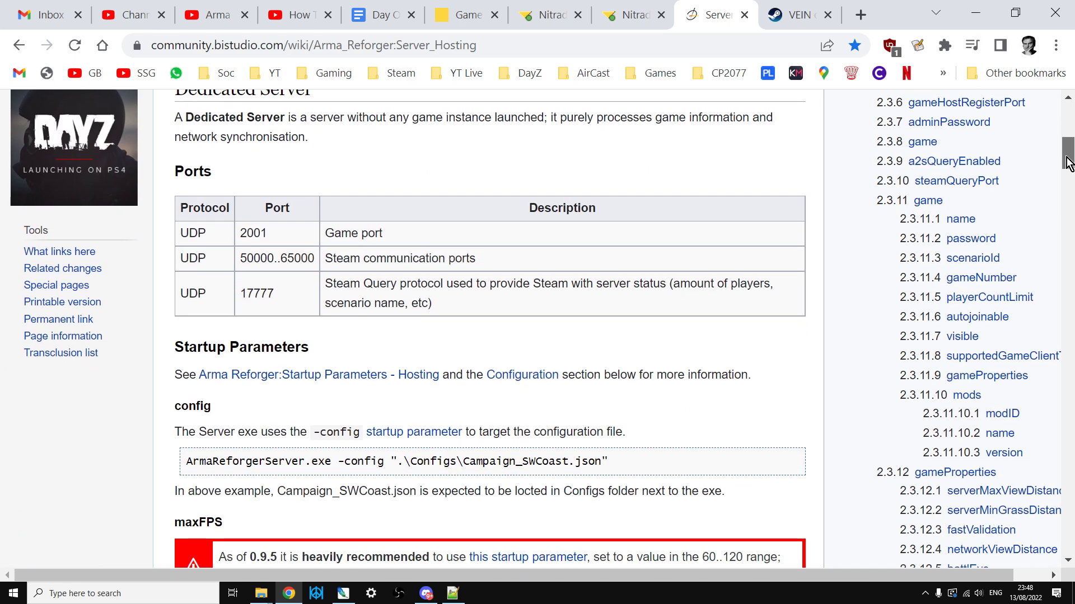
scroll("down", 3)
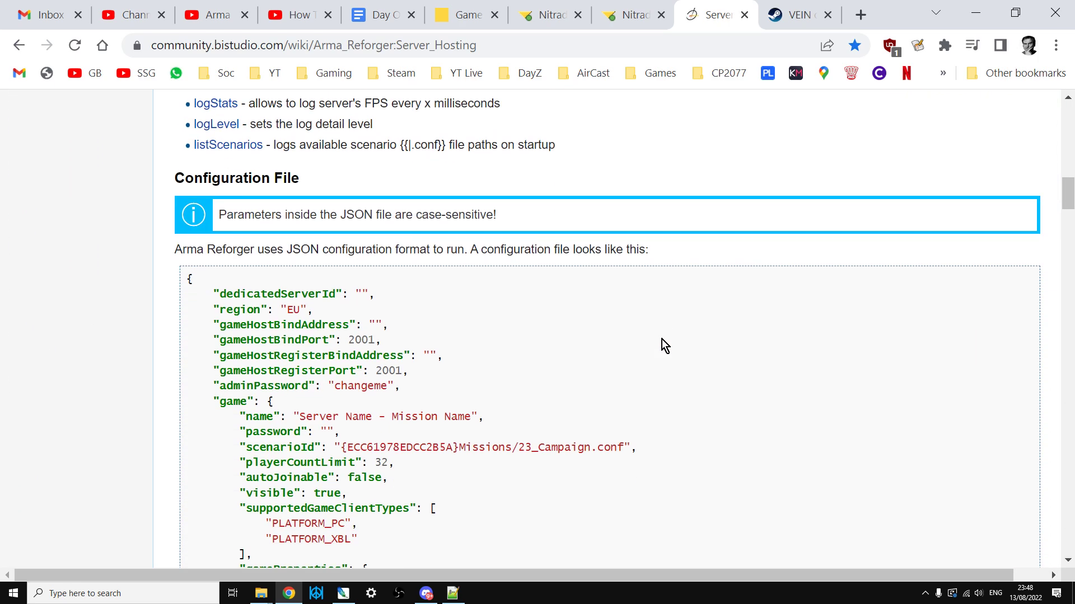
scroll("down", 3)
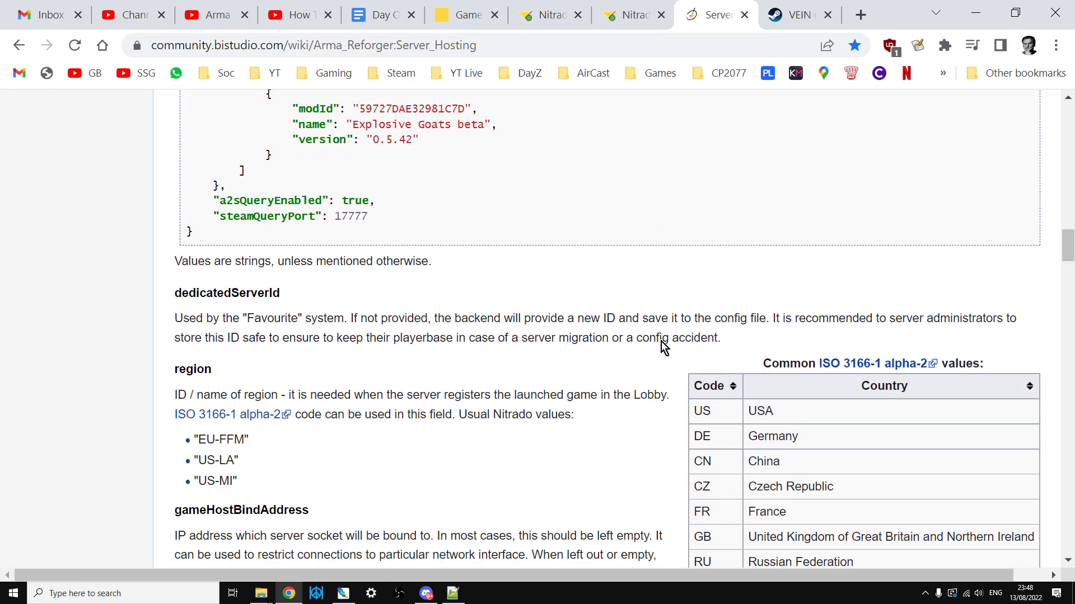
scroll("down", 3)
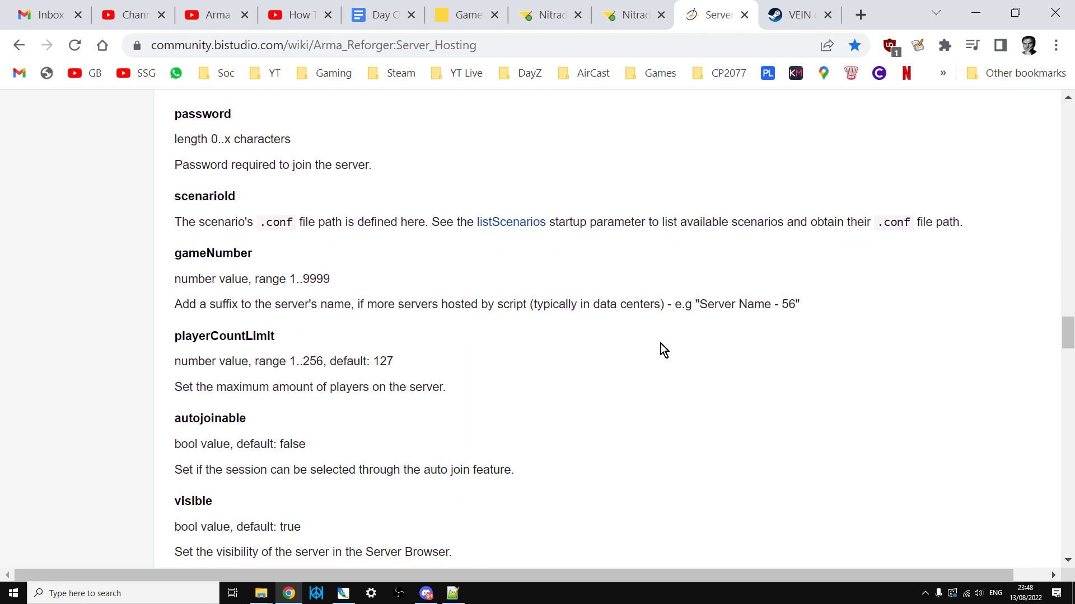
scroll("down", 3)
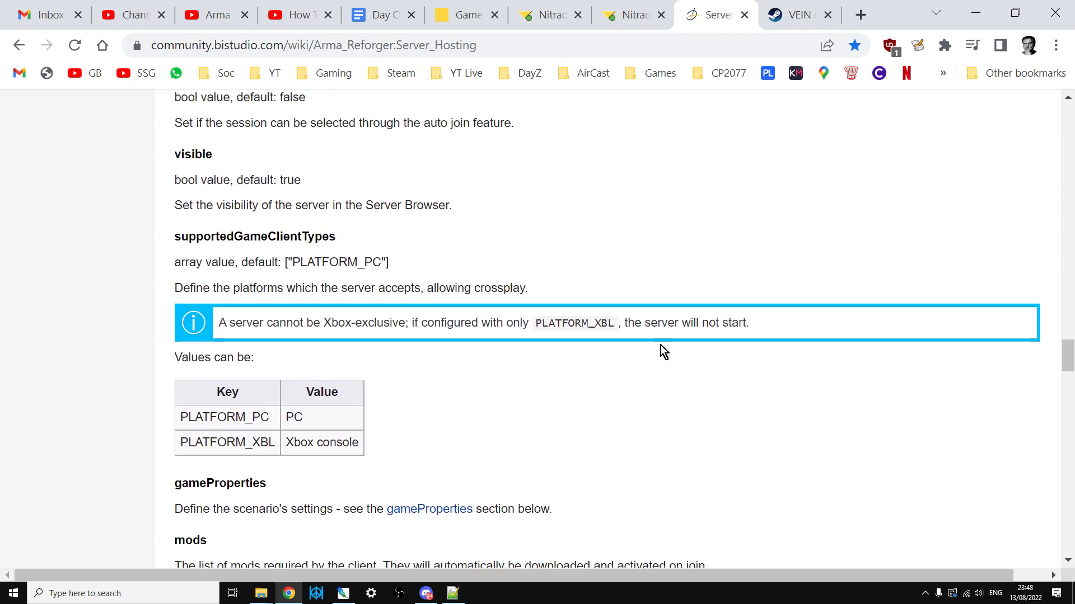
mouse_move(317, 251)
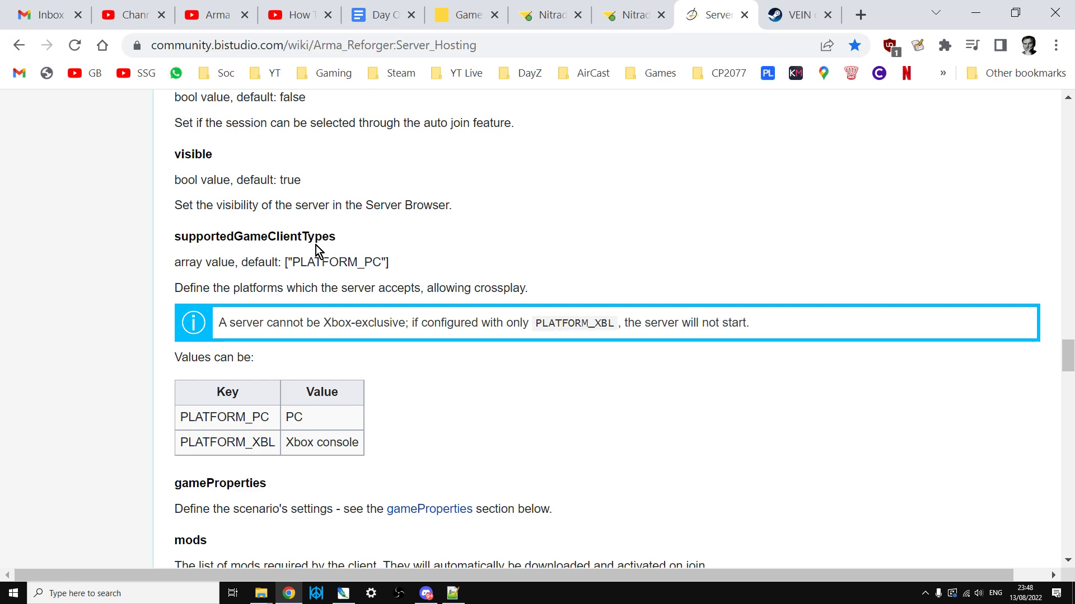
mouse_move(279, 279)
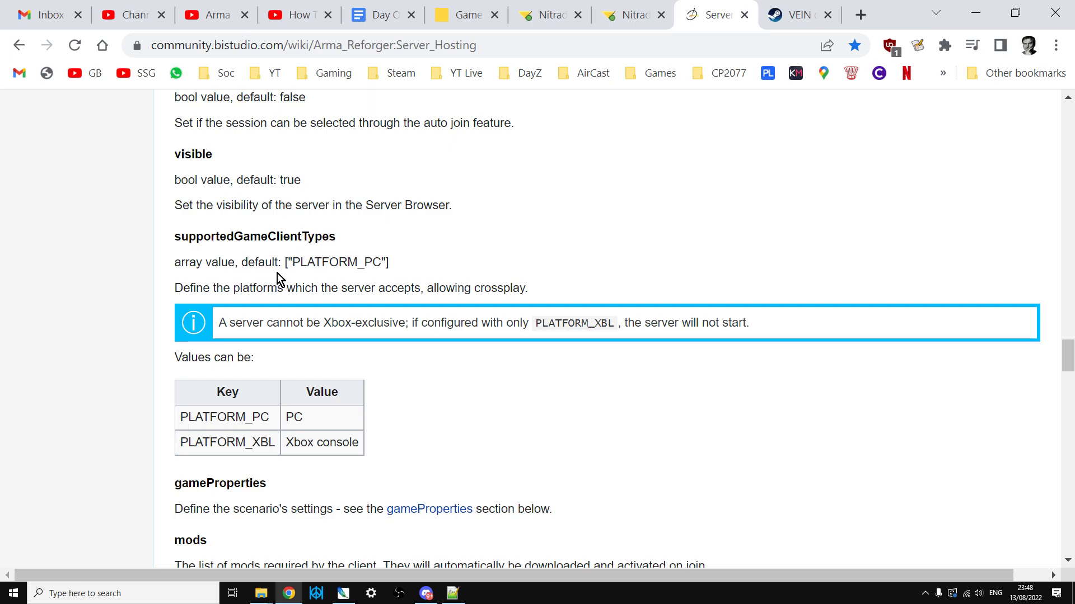
mouse_move(185, 413)
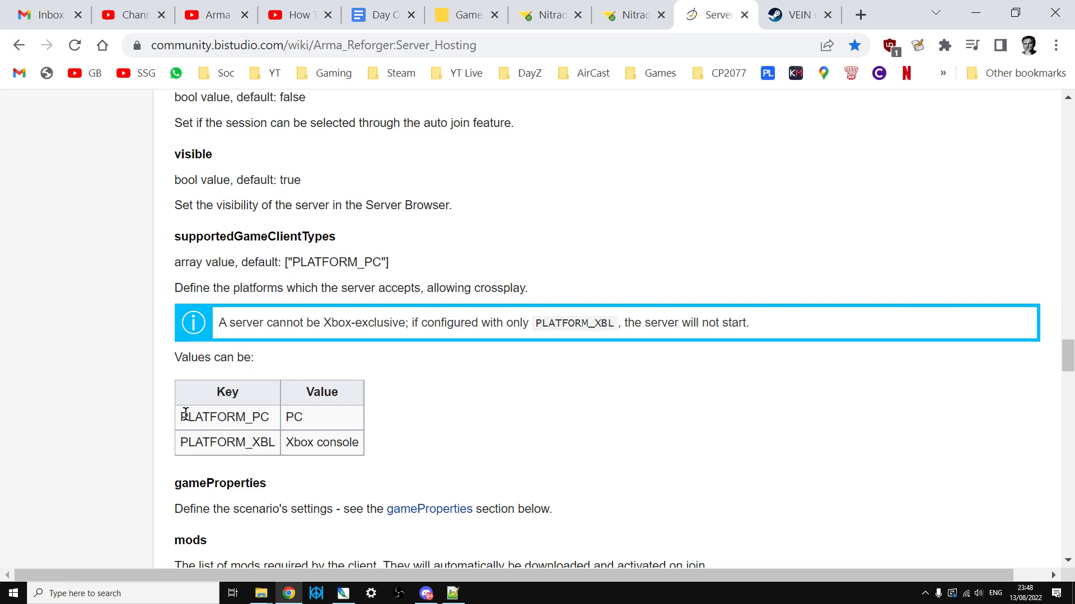
mouse_move(267, 447)
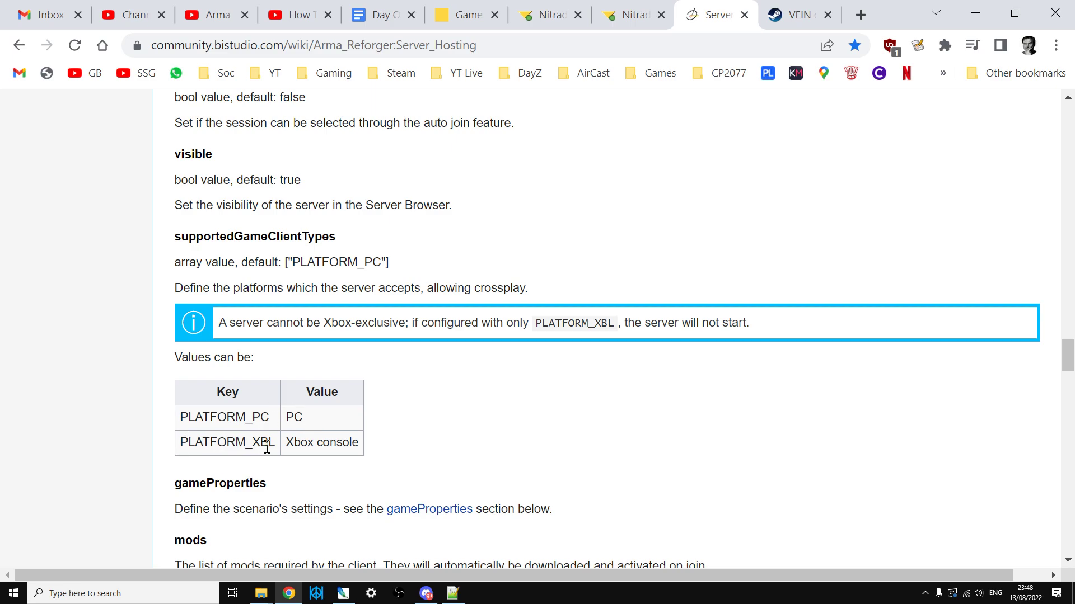
mouse_move(221, 334)
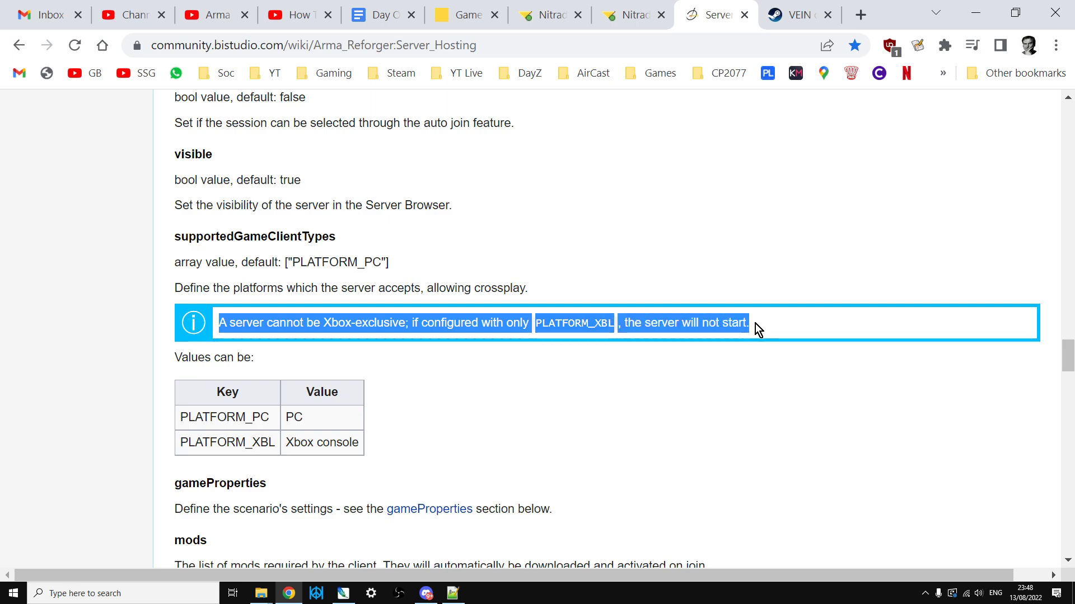
mouse_move(682, 419)
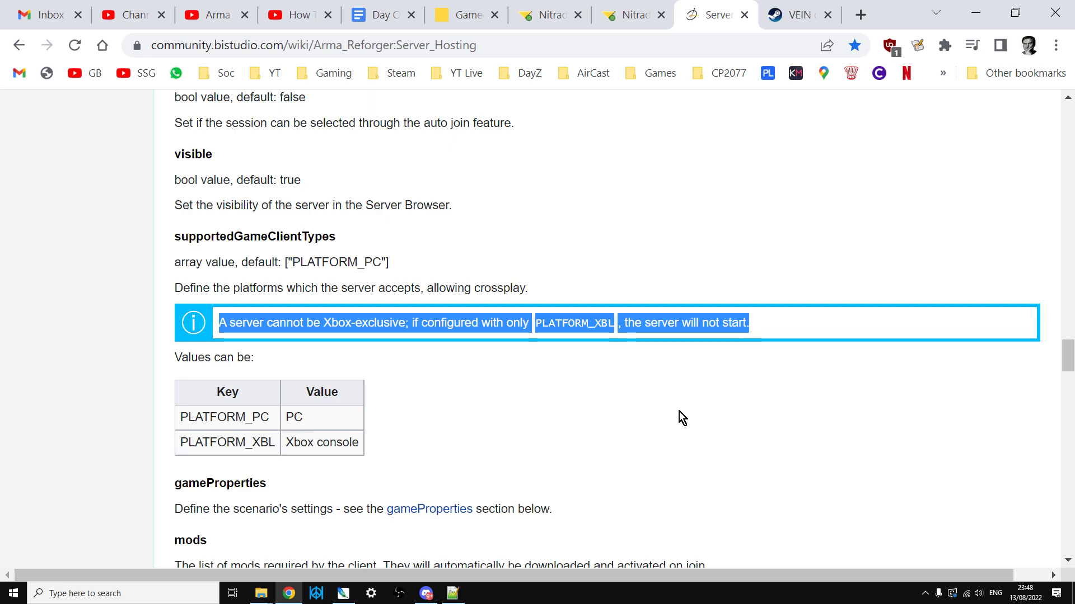
mouse_move(690, 65)
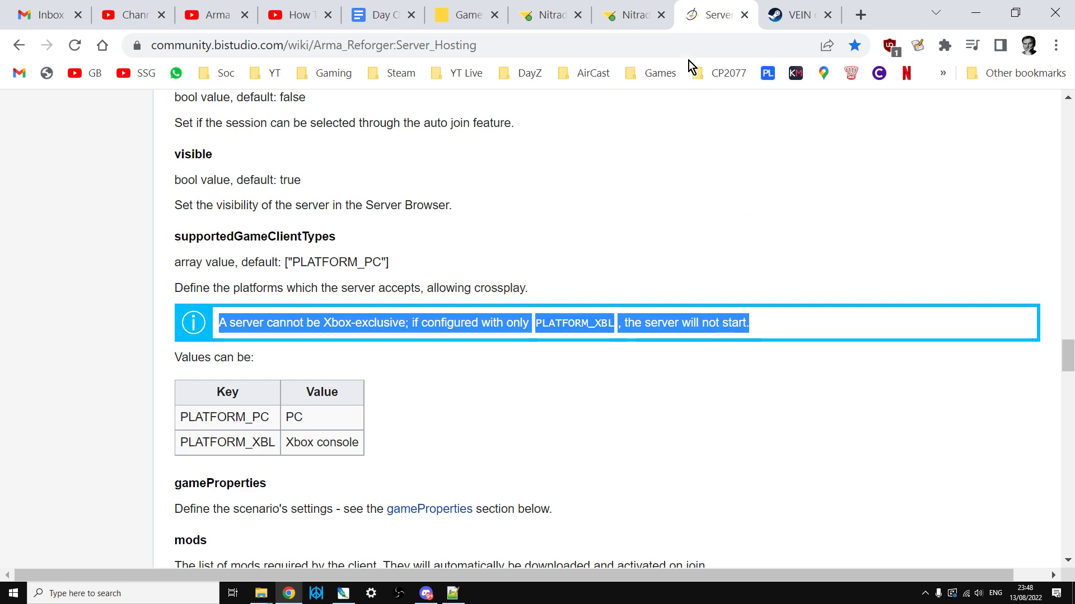
Step: Return to the Nitrado config.json tab
left_click(630, 13)
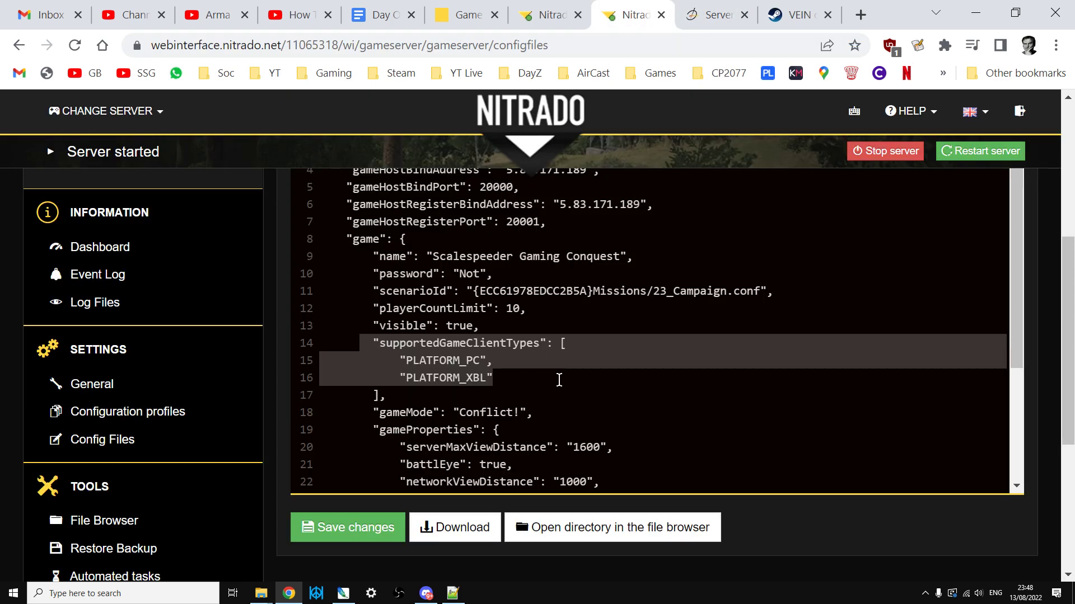
left_click(492, 378)
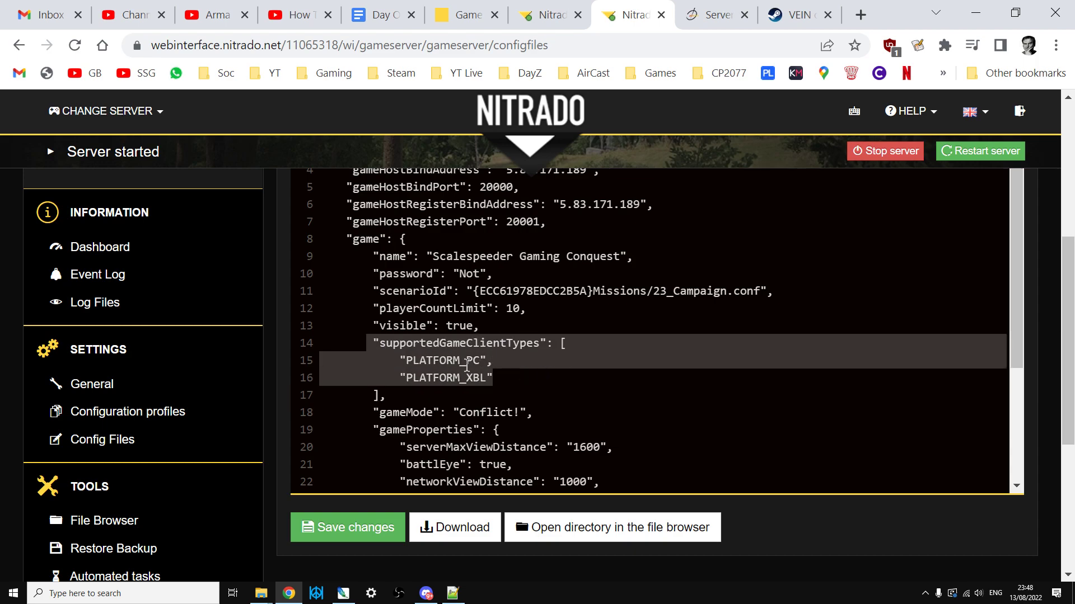
Step: Find the wiki's sample JSON config with supportedGameClientTypes listing PLATFORM_PC and PLATFORM_XBL
left_click(713, 14)
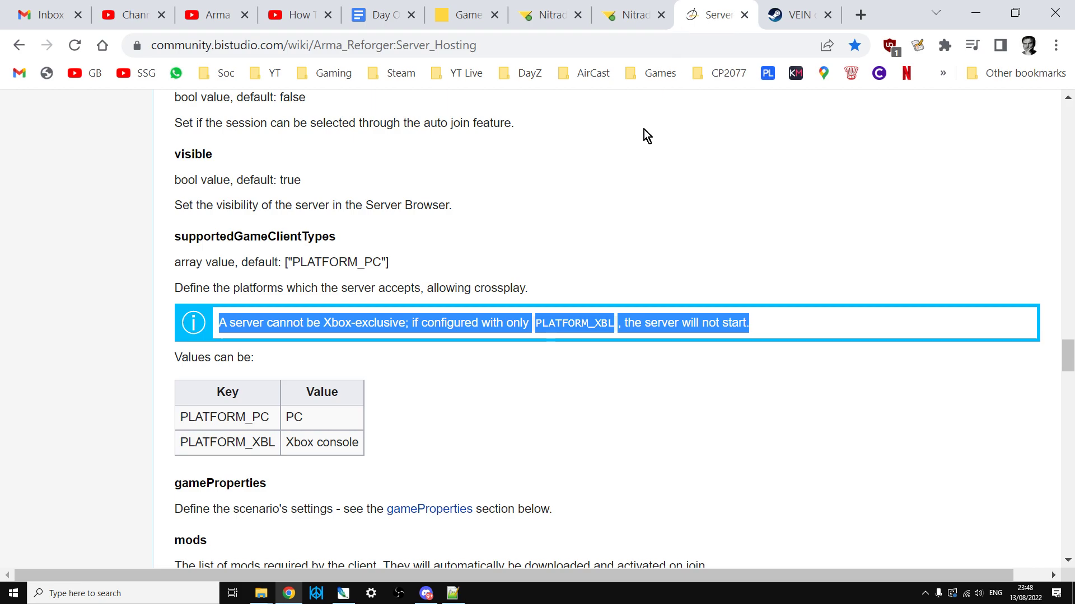
scroll("down", 3)
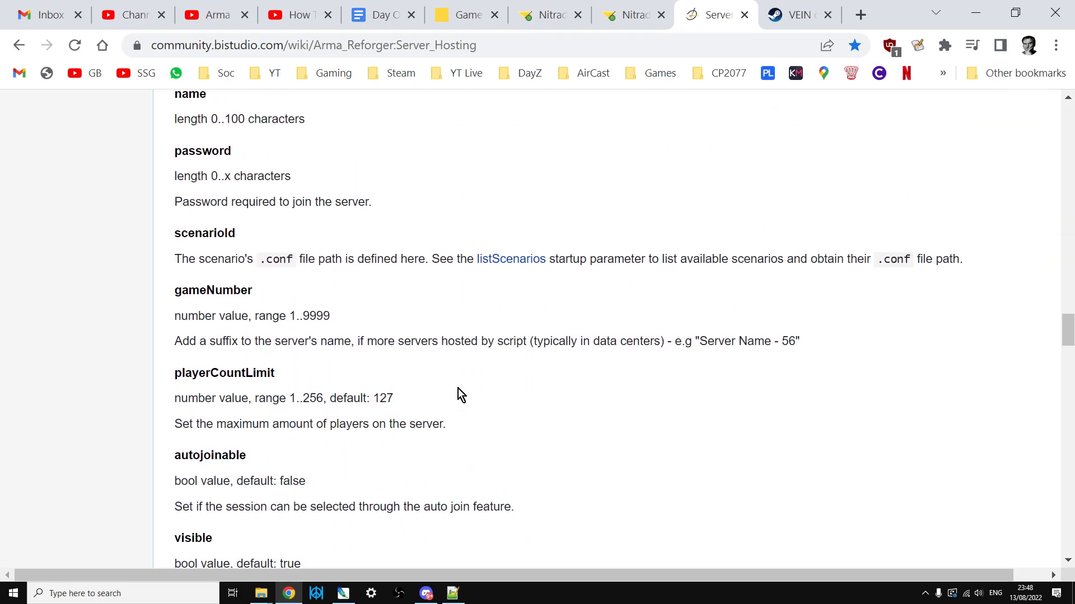
scroll("down", 3)
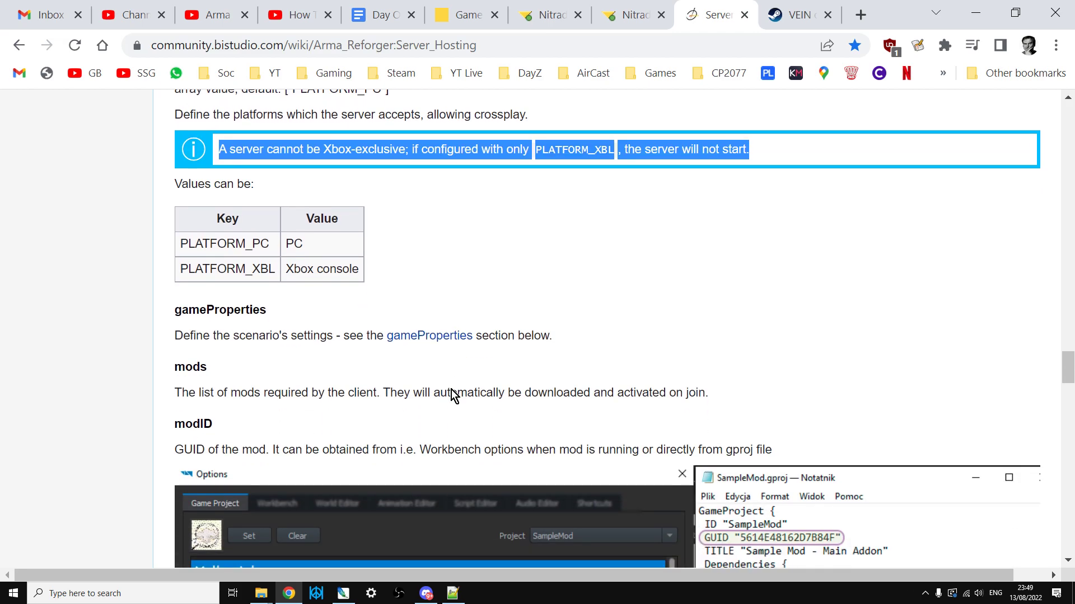
scroll("down", 3)
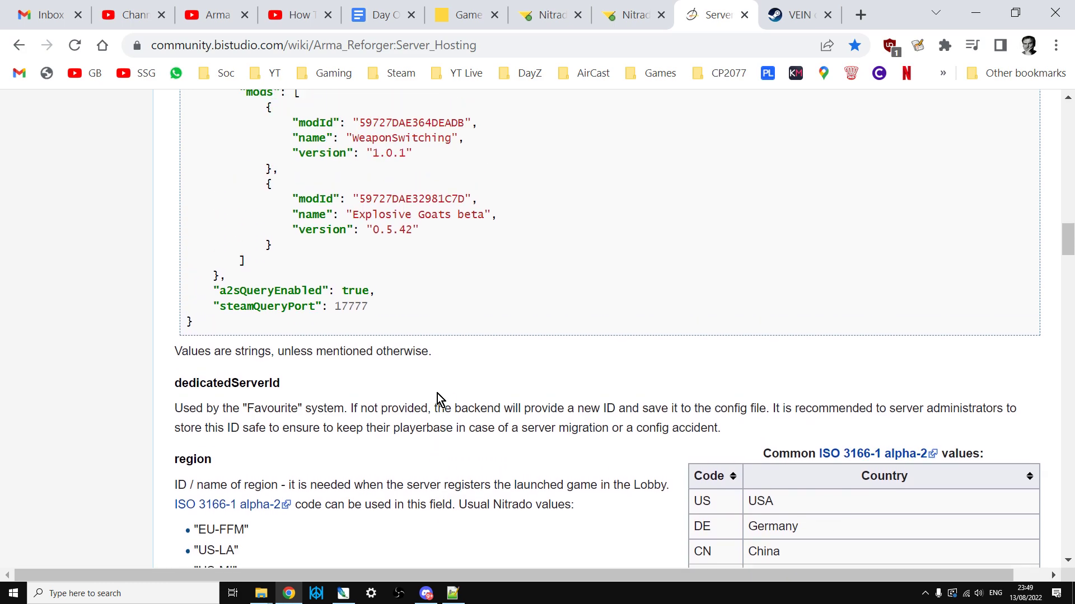
scroll("up", 3)
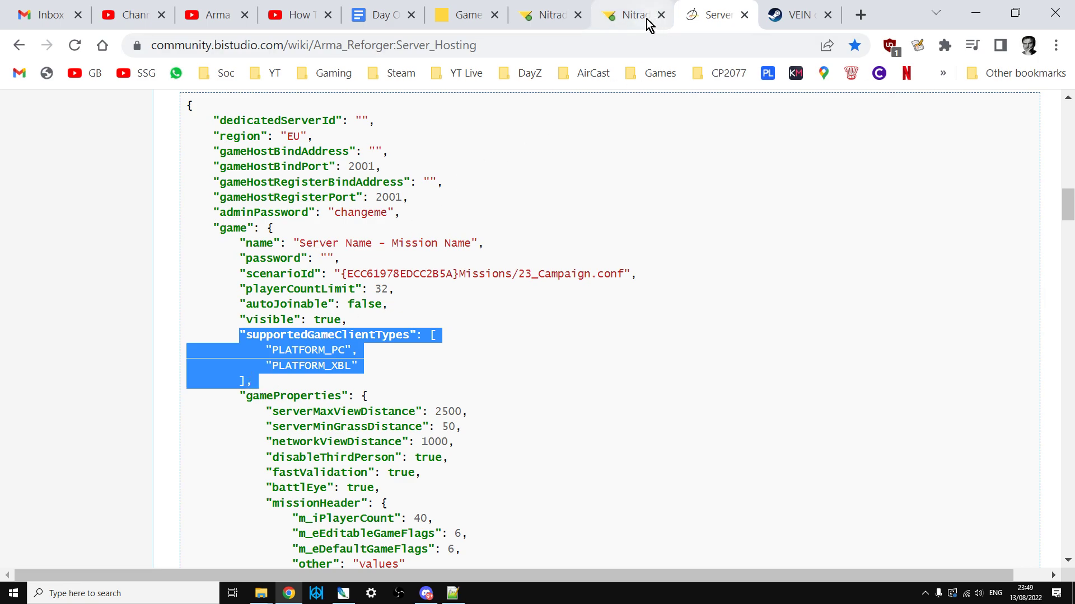
Step: Return to Nitrado's config.json to compare its supportedGameClientTypes block with the wiki sample
left_click(626, 15)
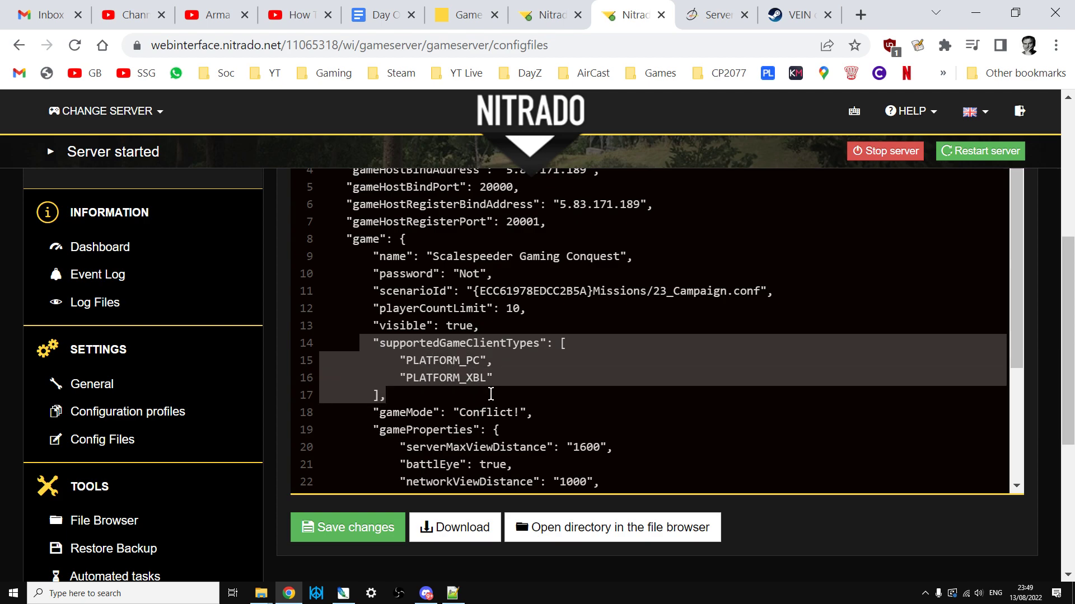
mouse_move(435, 326)
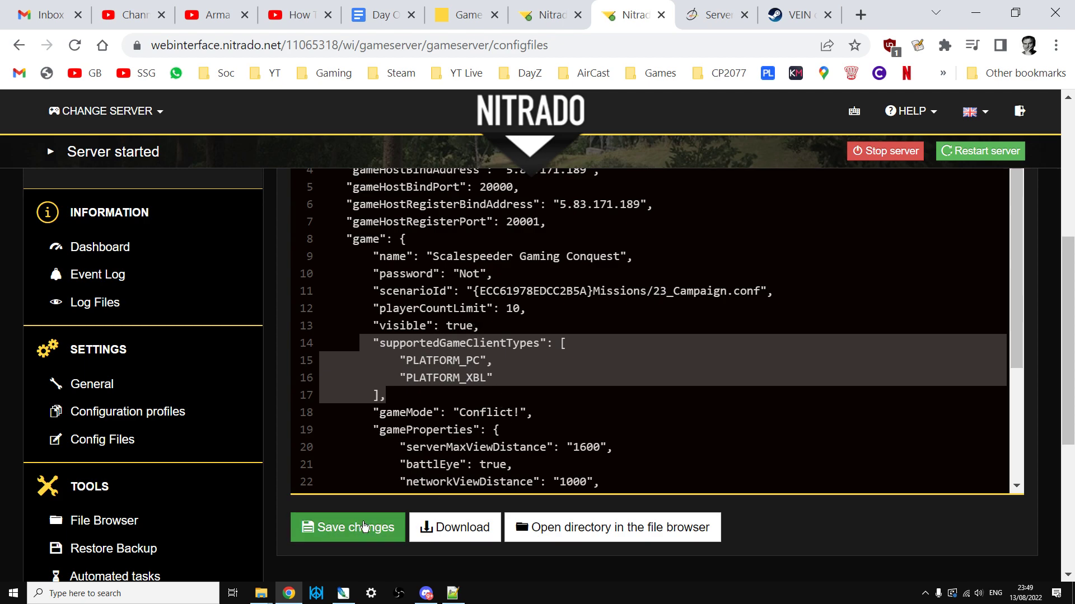
mouse_move(699, 321)
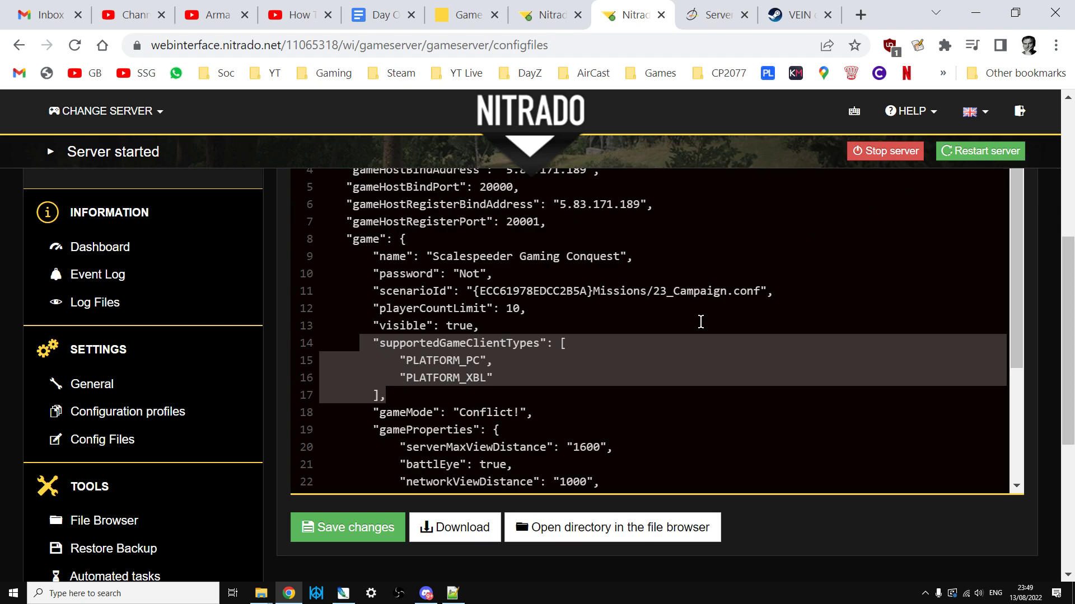